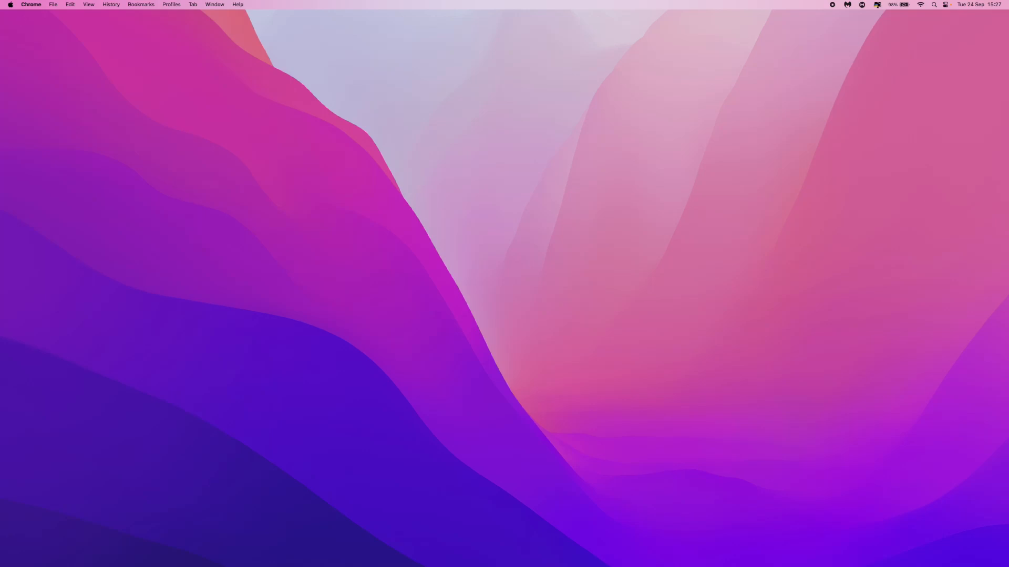
mouse_move(20, 20)
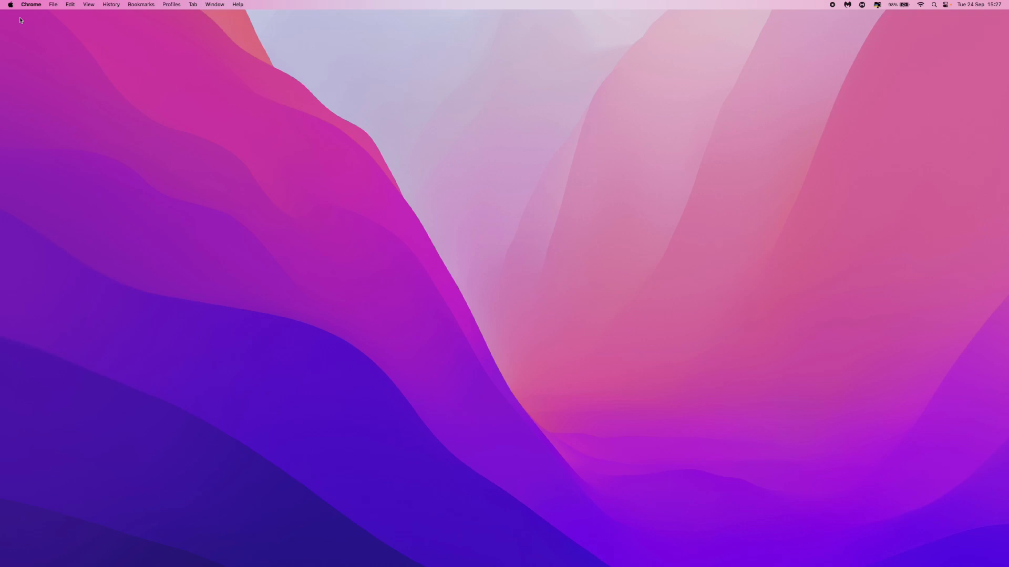
mouse_move(16, 13)
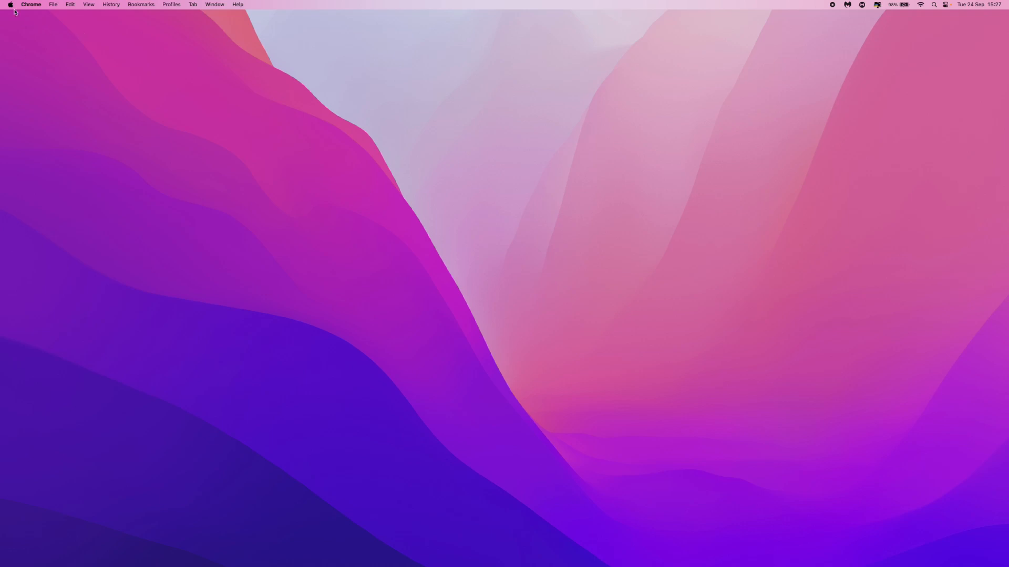
Step: Open System Settings from the Apple menu and go to the Displays page
click(10, 5)
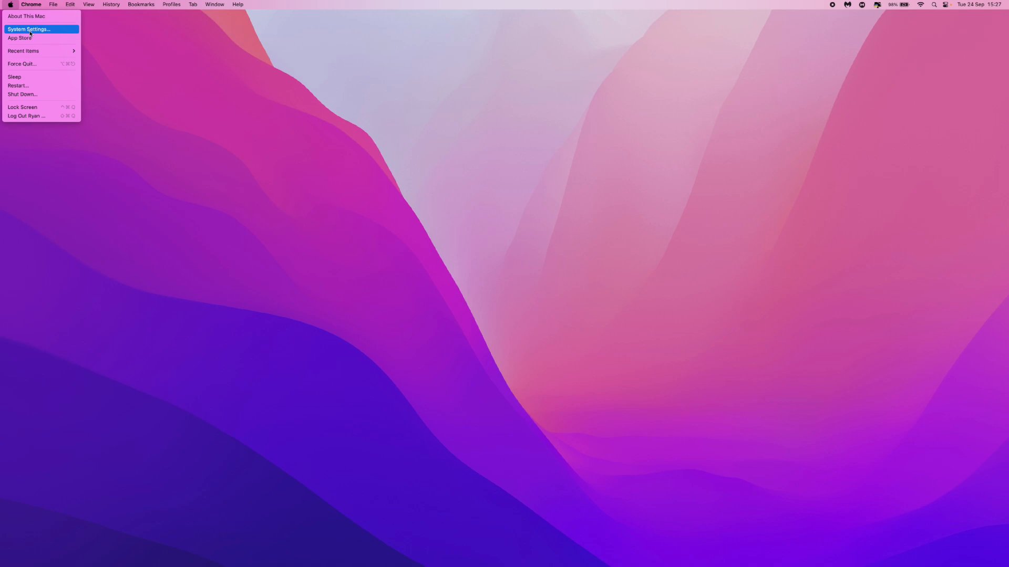
click(28, 29)
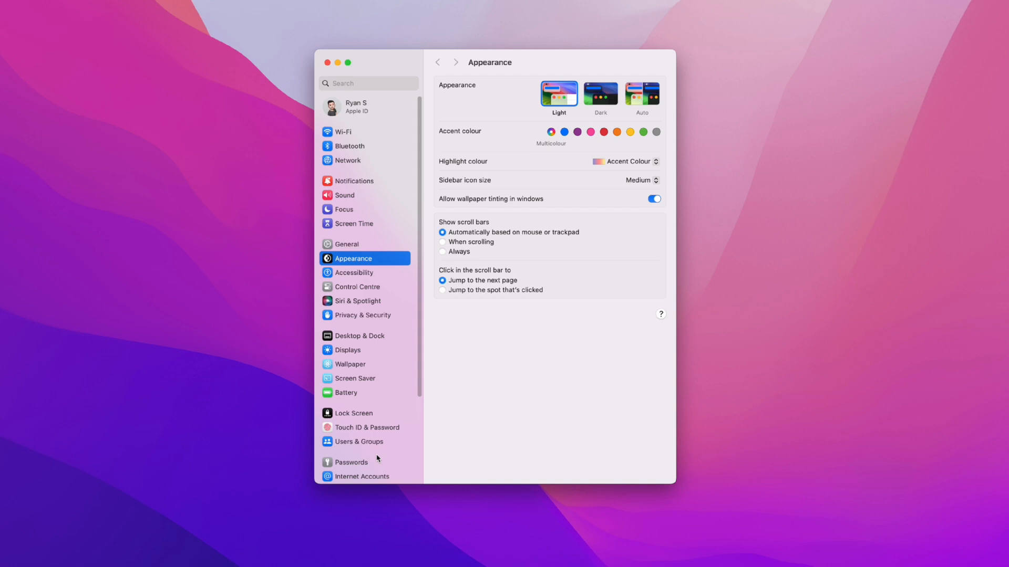
mouse_move(364, 355)
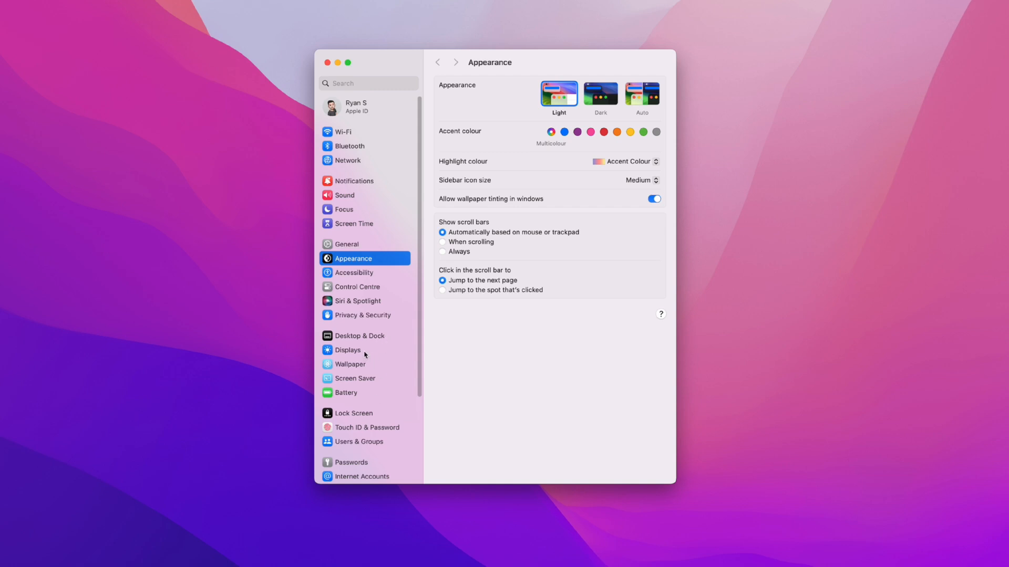
click(347, 350)
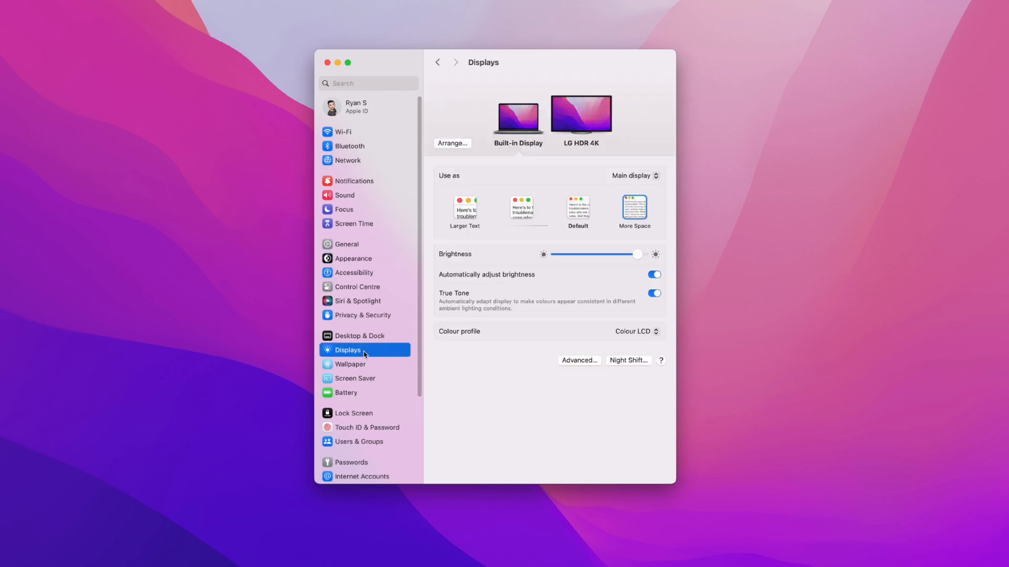
mouse_move(617, 133)
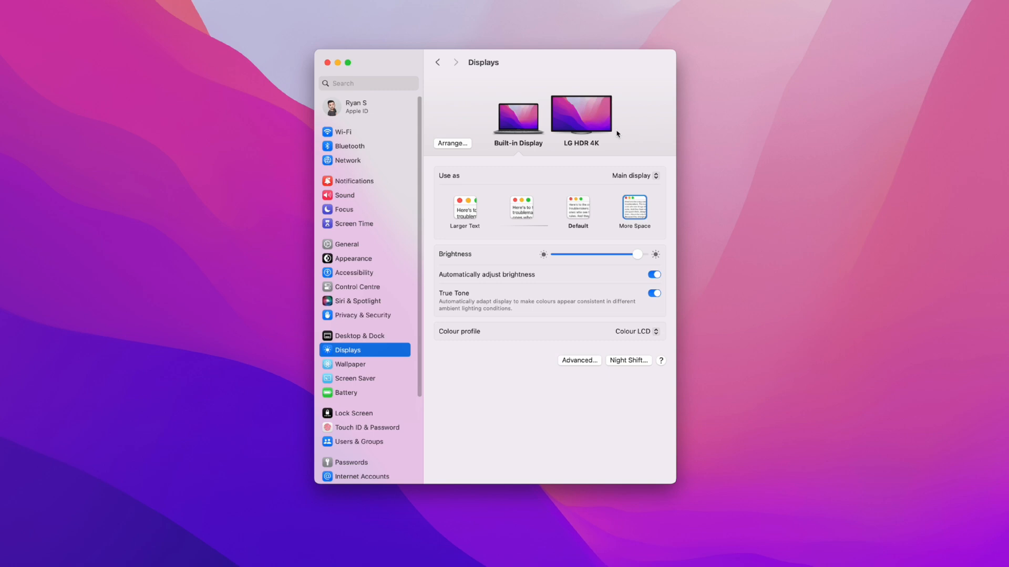
mouse_move(596, 116)
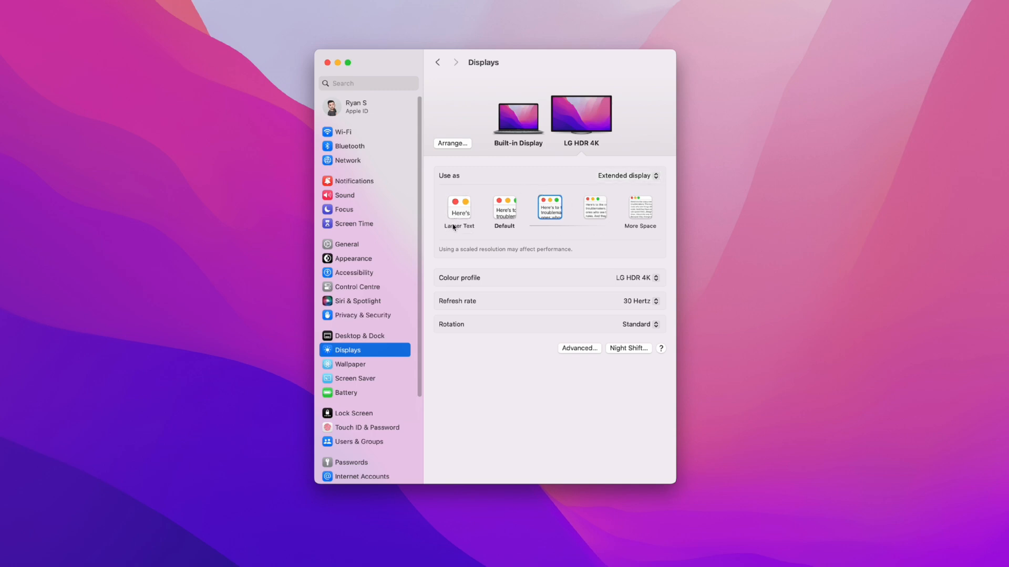
mouse_move(640, 209)
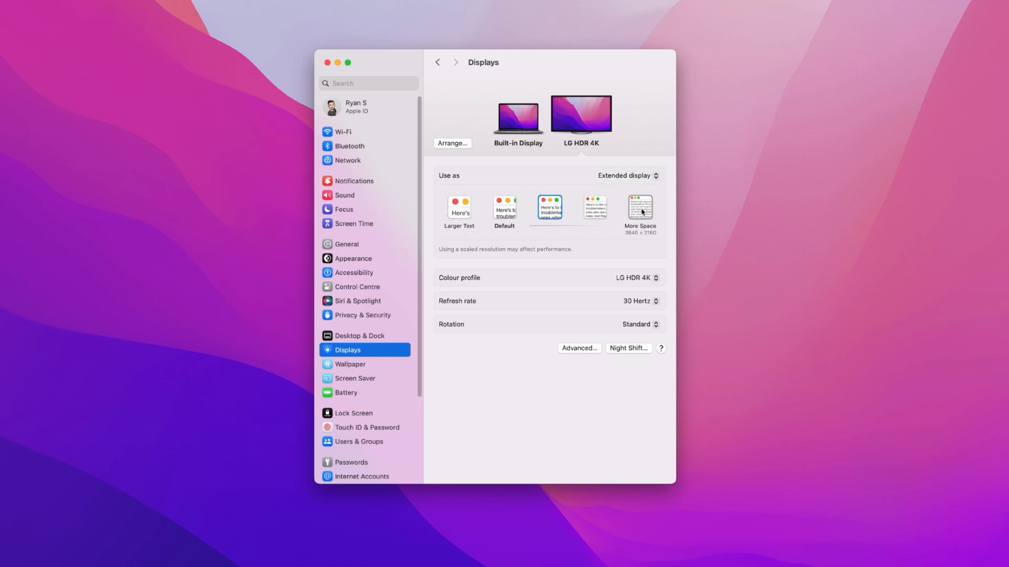
mouse_move(594, 208)
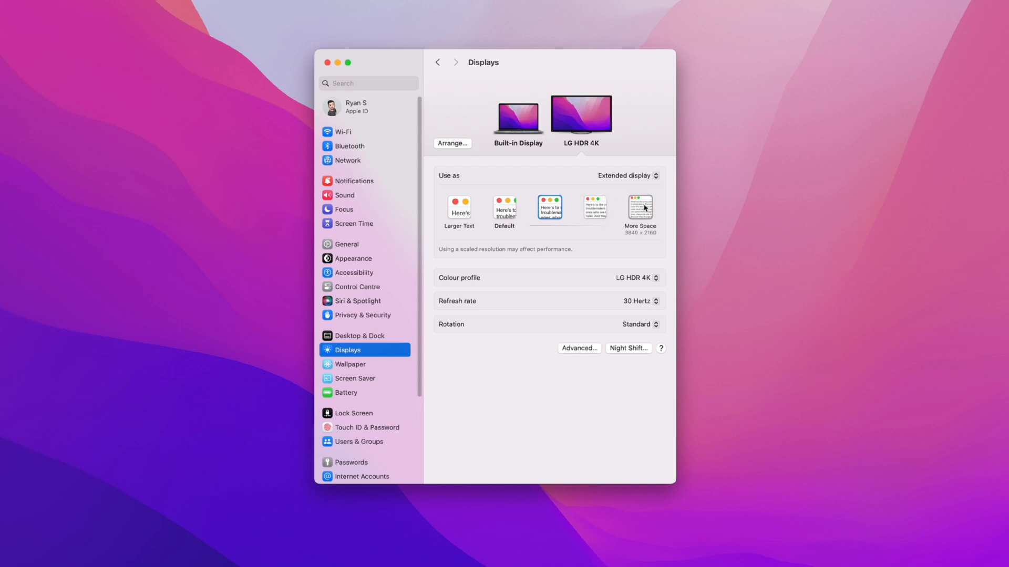
mouse_move(648, 206)
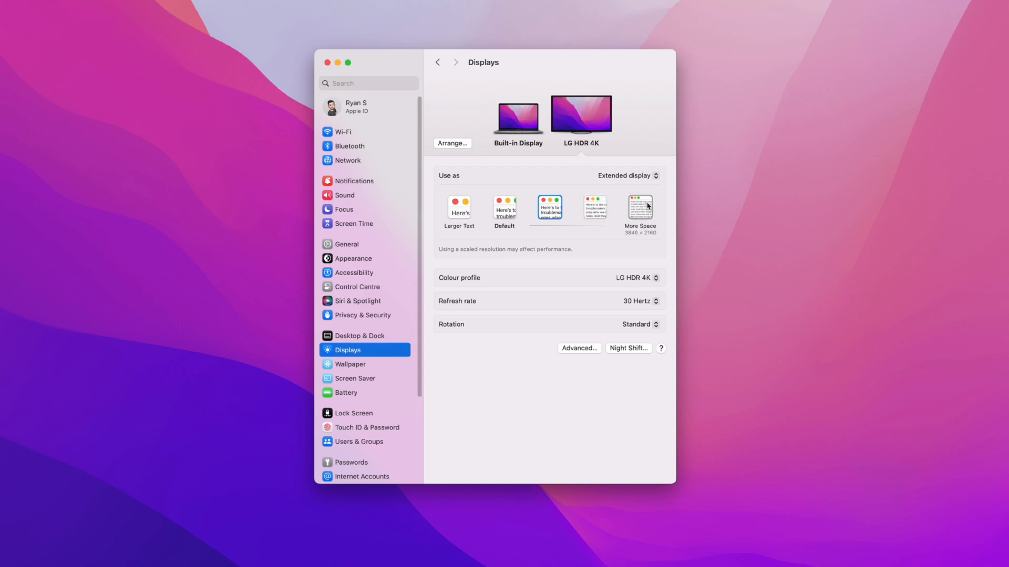